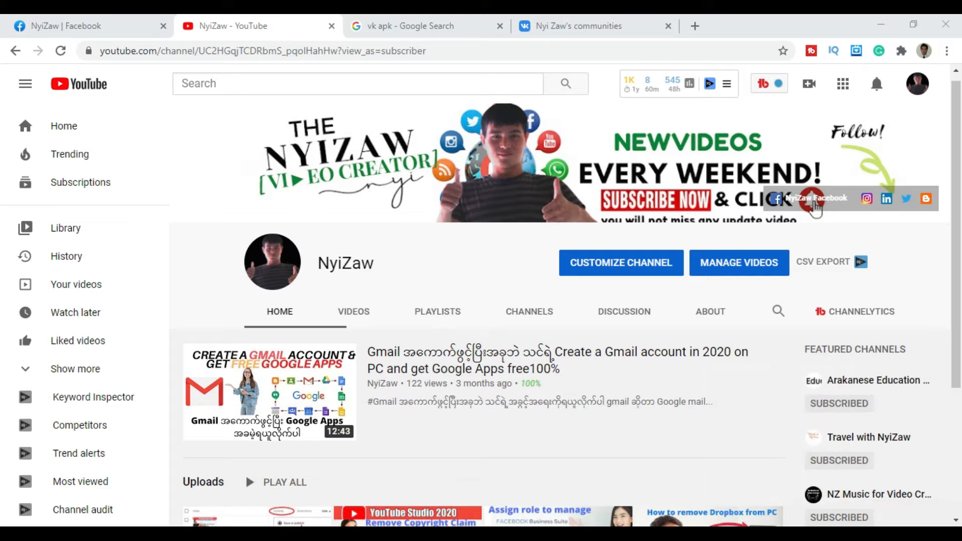
mouse_move(888, 520)
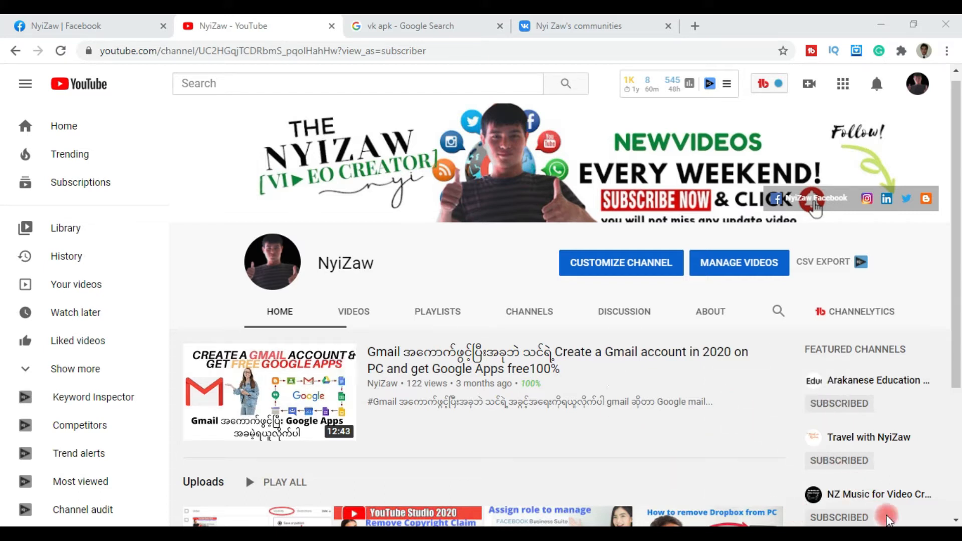
Switch to the 'Nyi Zaw's communities' tab showing vk.com/groups.
click(576, 26)
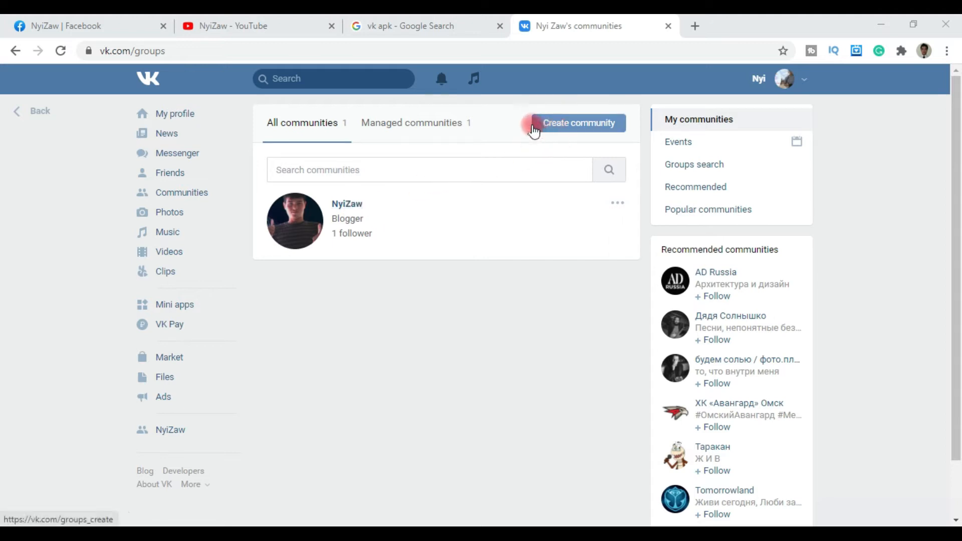
mouse_move(600, 98)
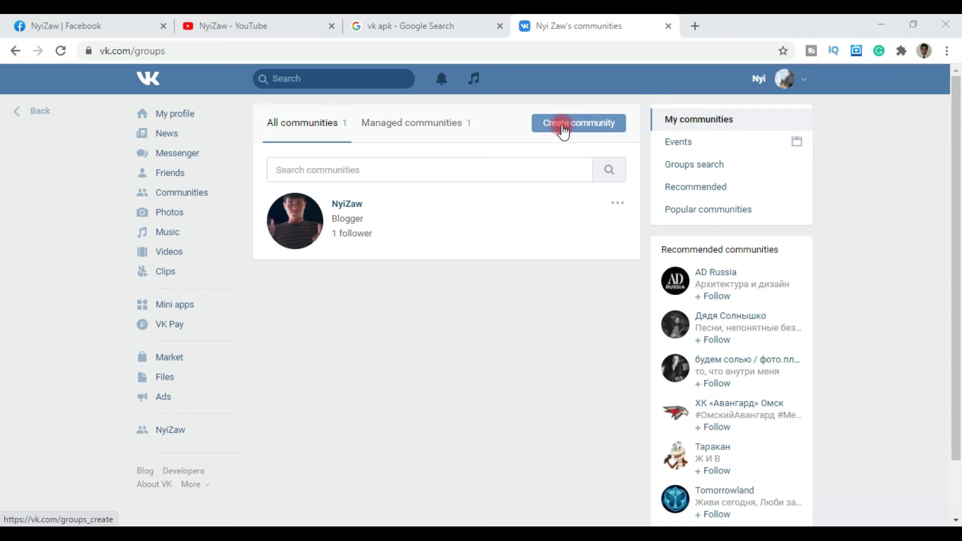
Open the community creation dialog via 'Create community'.
click(577, 123)
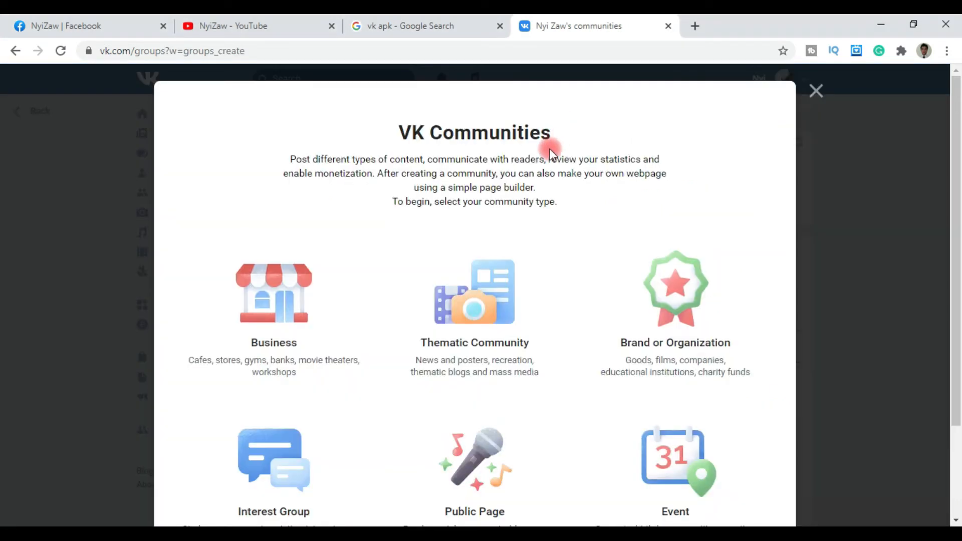
mouse_move(307, 341)
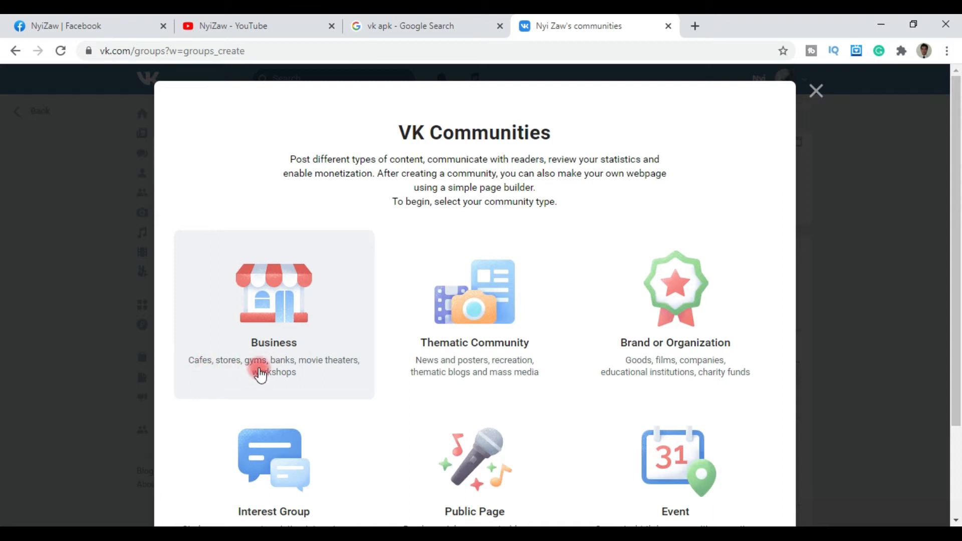
mouse_move(299, 383)
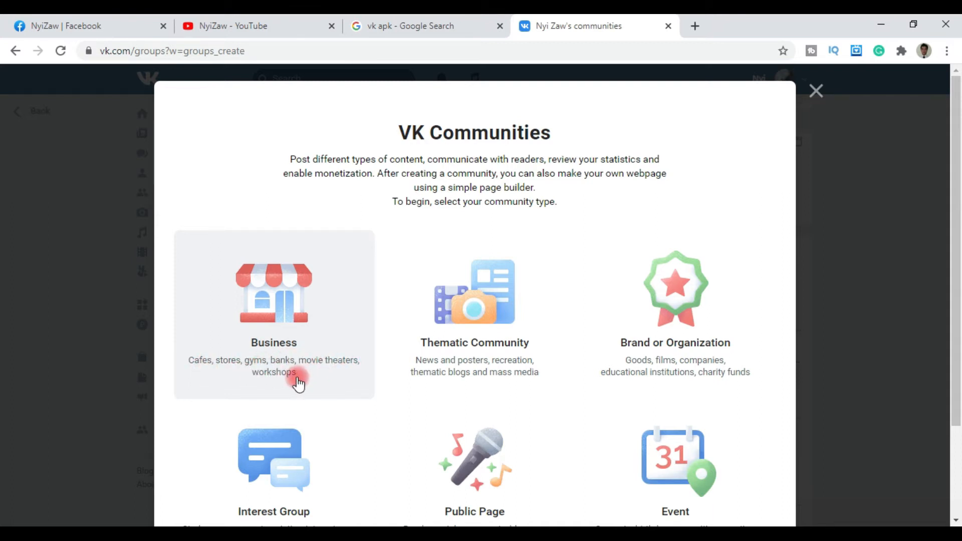
mouse_move(448, 348)
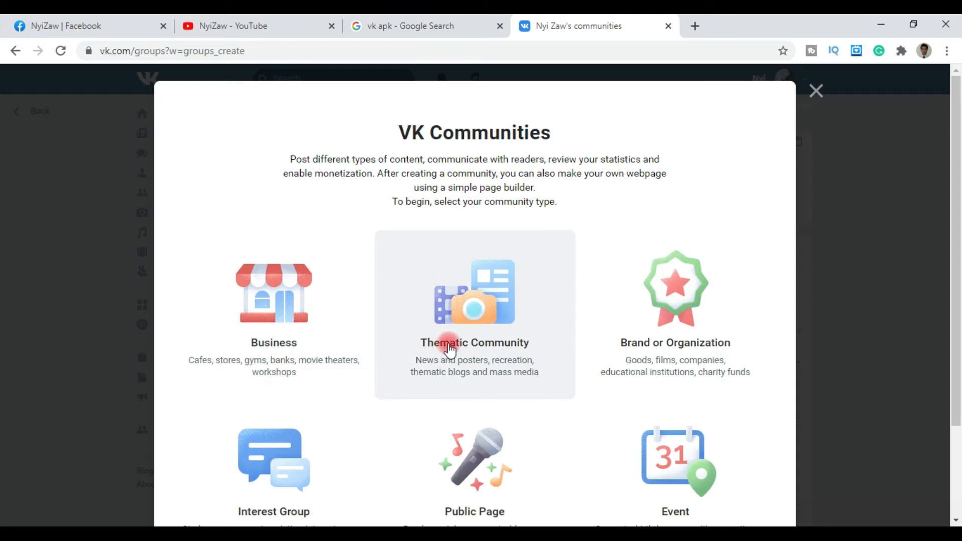
mouse_move(536, 358)
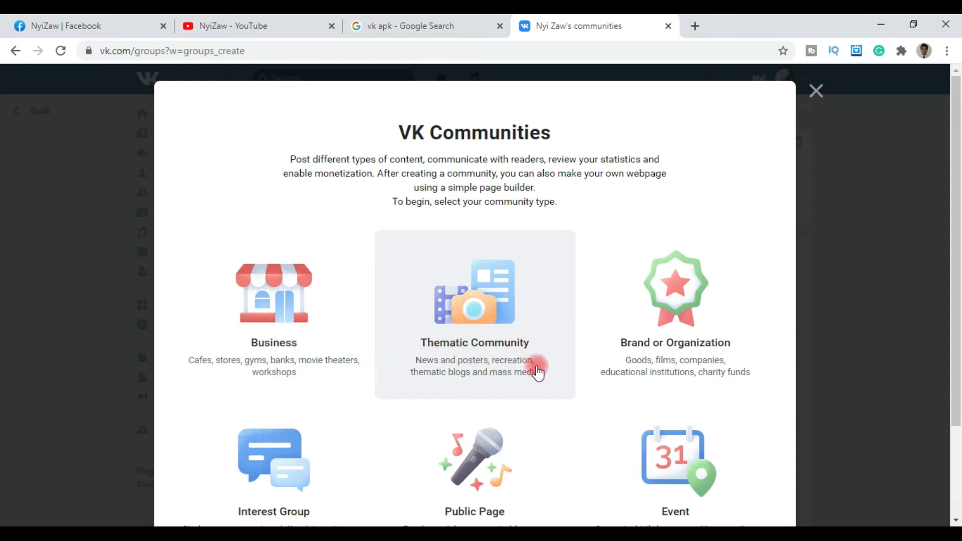
mouse_move(494, 379)
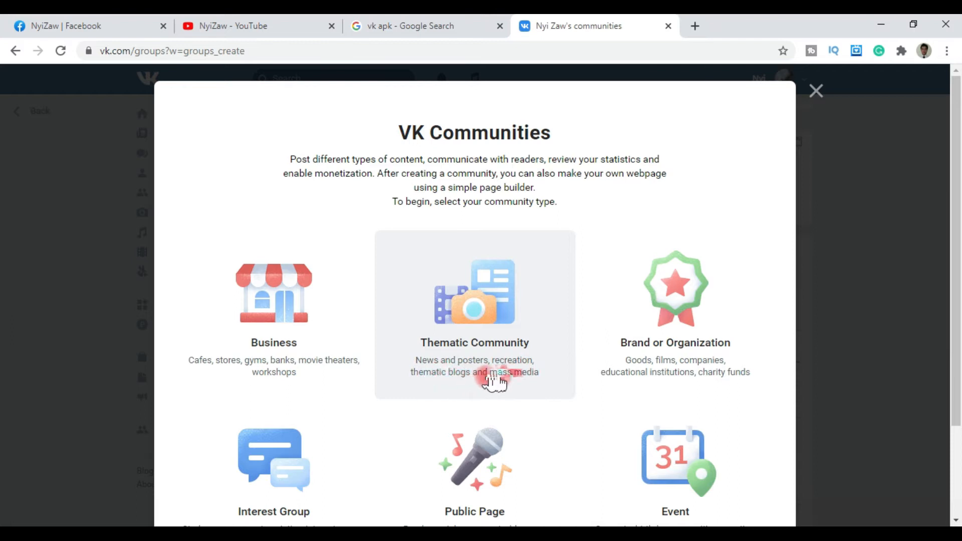
mouse_move(675, 355)
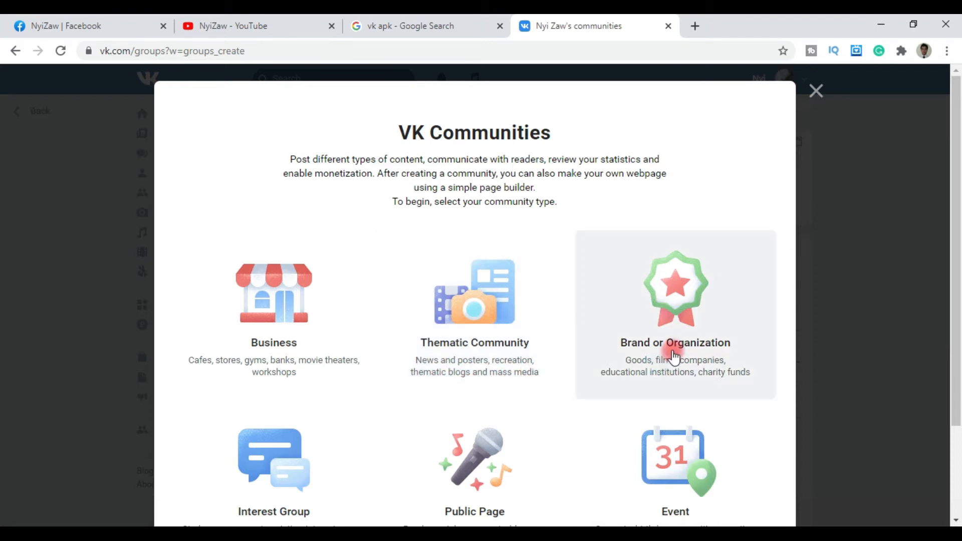
mouse_move(657, 371)
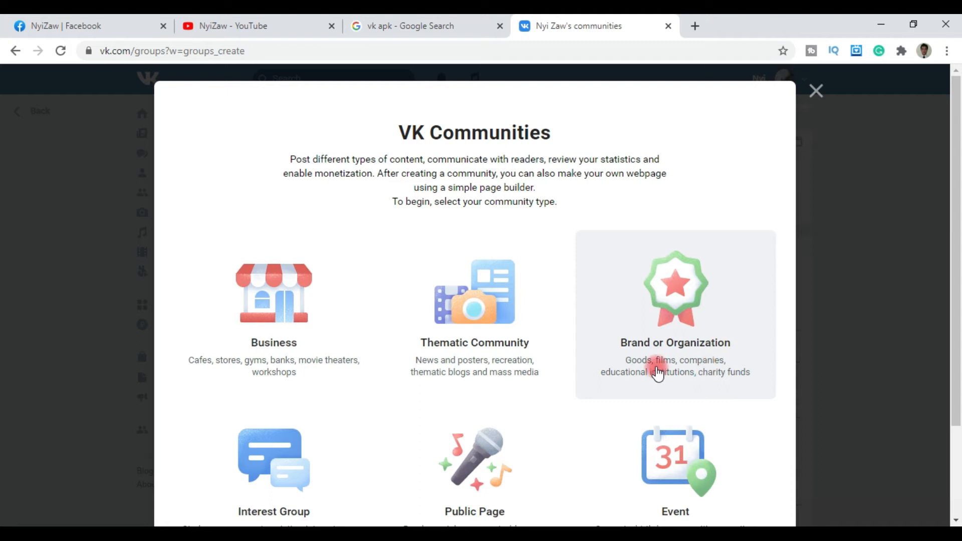
mouse_move(640, 382)
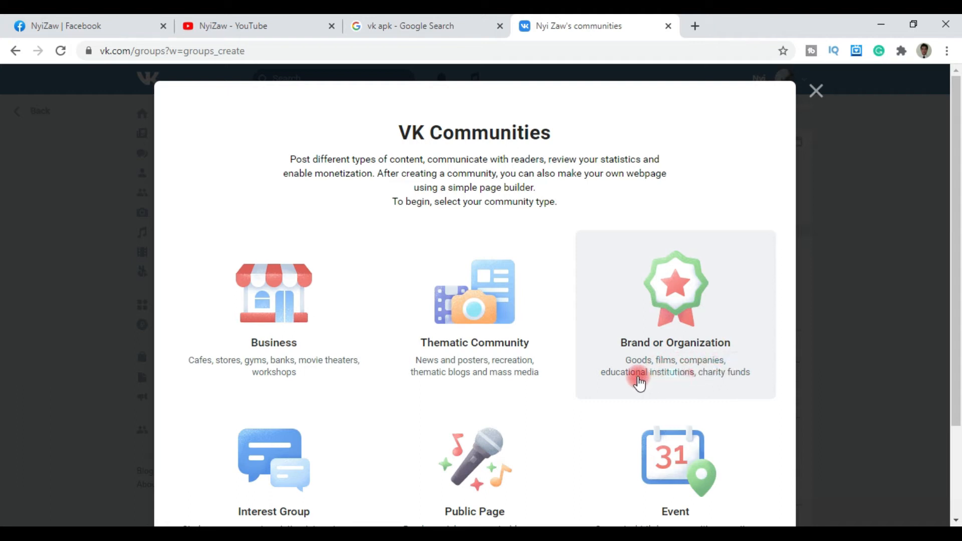
mouse_move(474, 419)
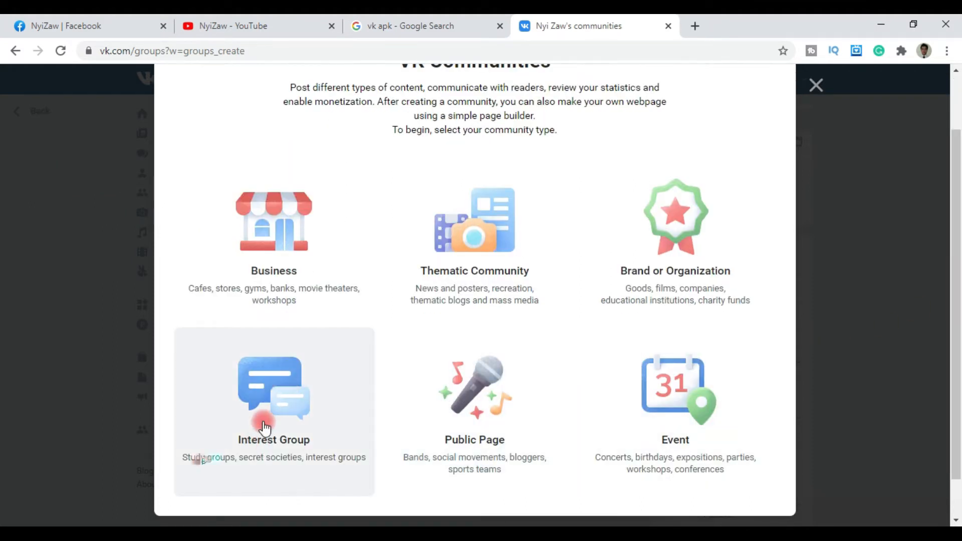
mouse_move(281, 465)
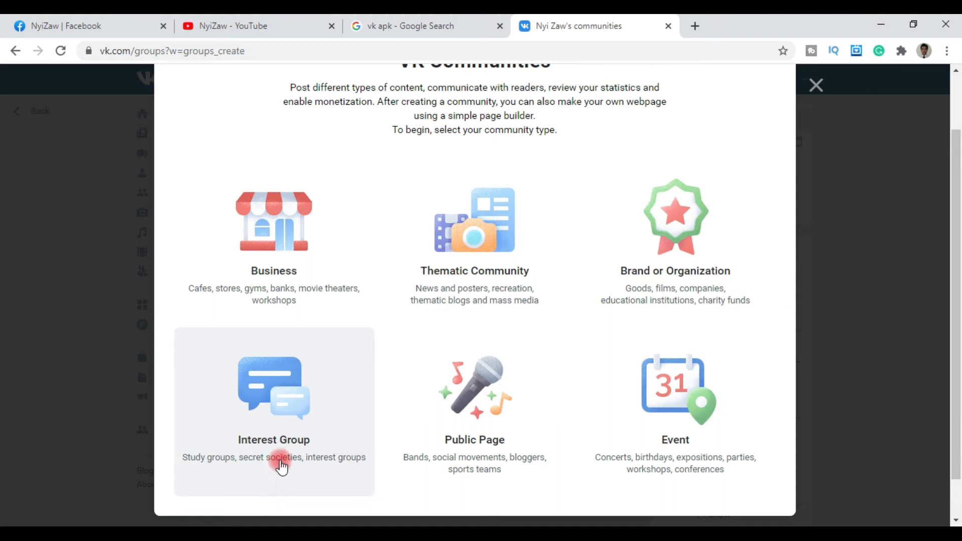
mouse_move(352, 467)
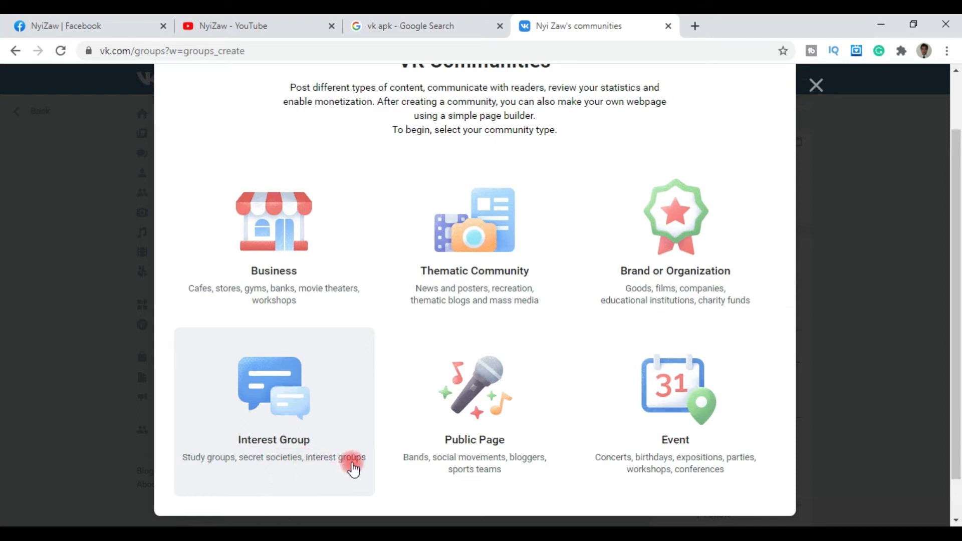
mouse_move(461, 461)
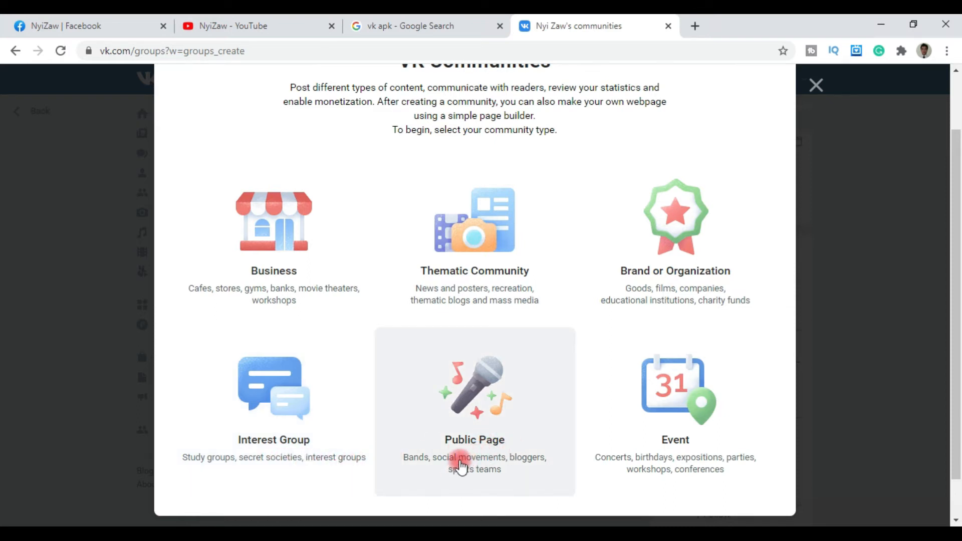
mouse_move(539, 465)
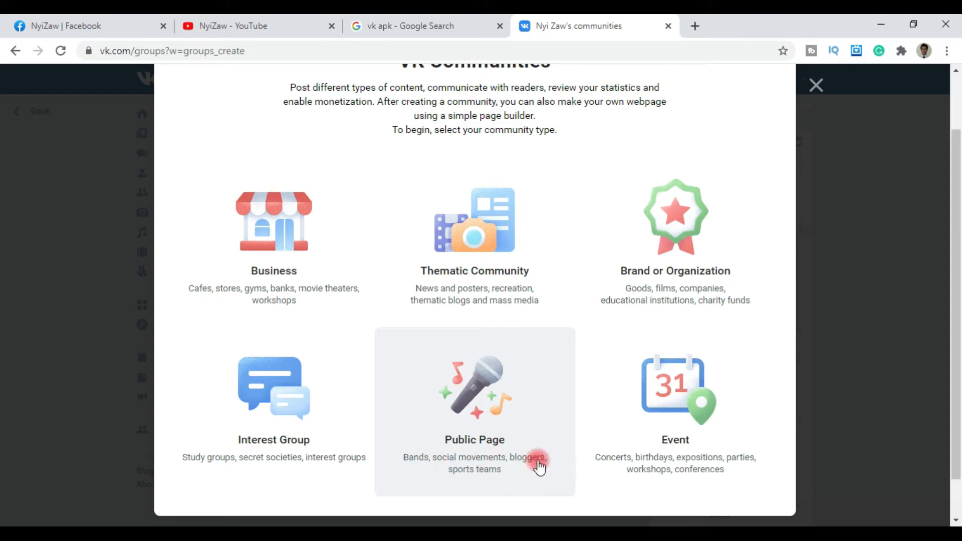
mouse_move(515, 478)
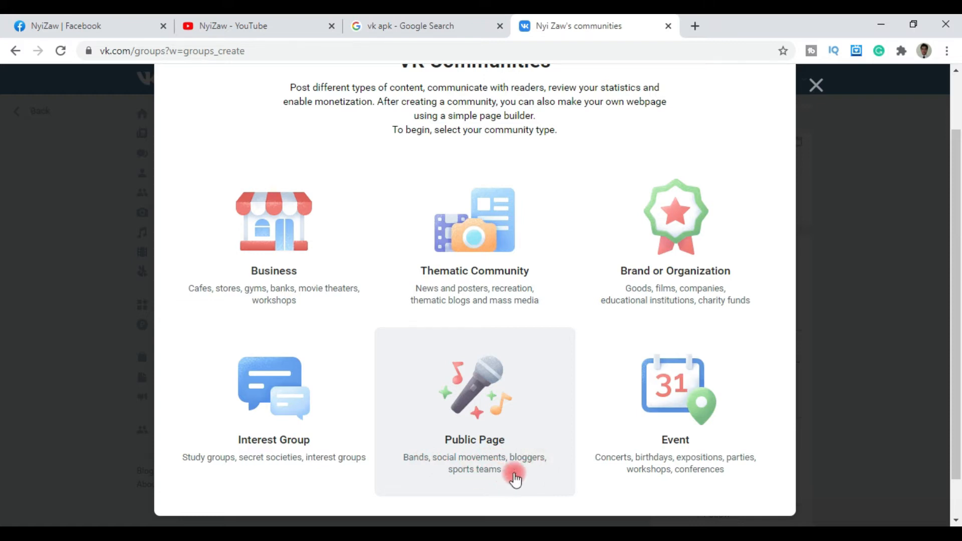
mouse_move(675, 457)
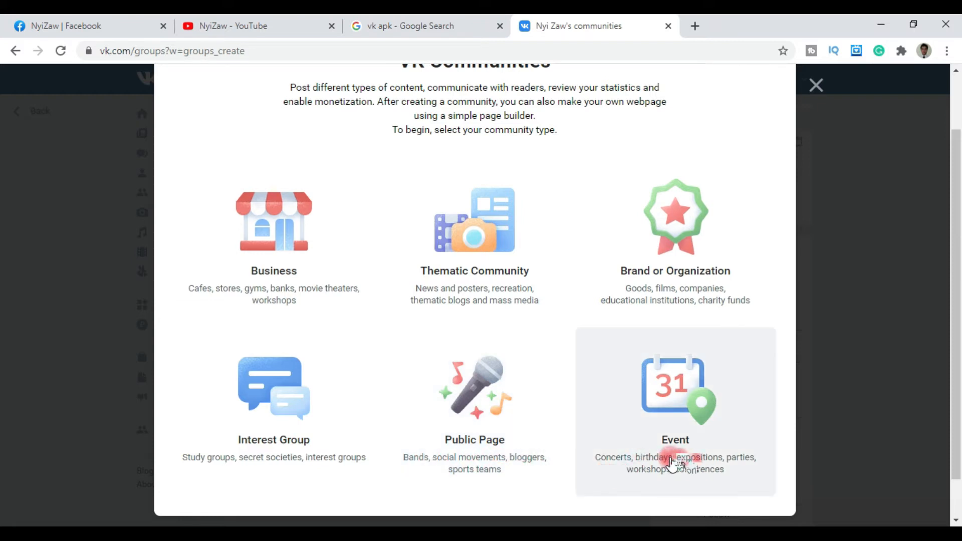
mouse_move(711, 465)
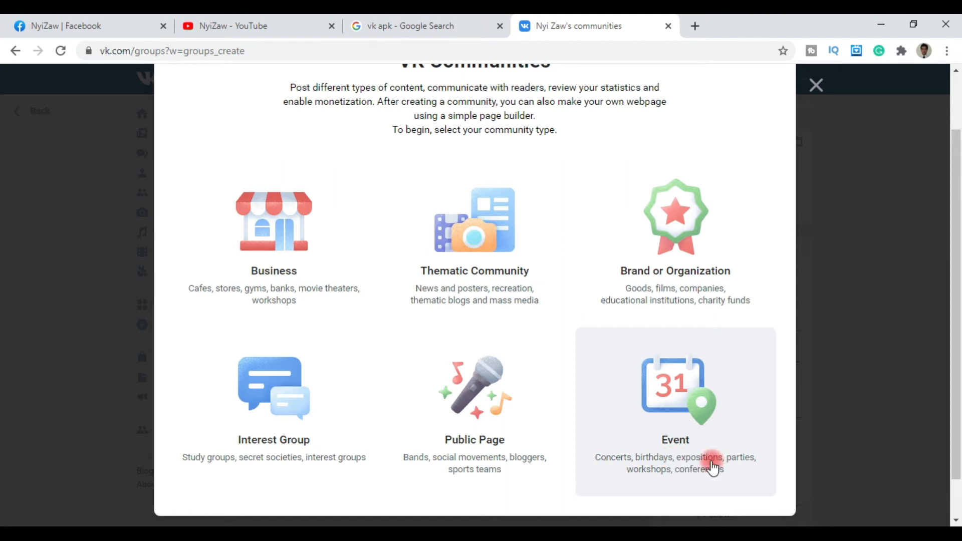
mouse_move(694, 478)
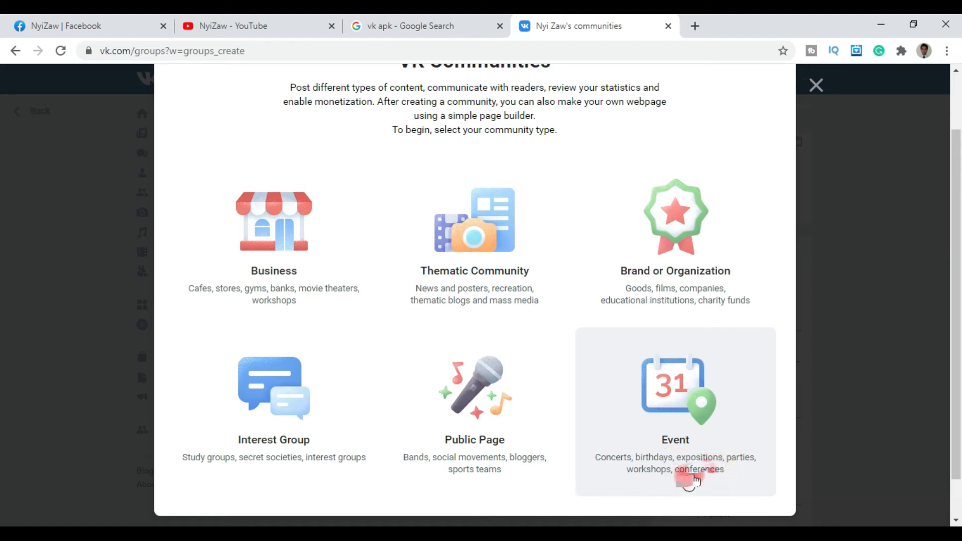
mouse_move(628, 241)
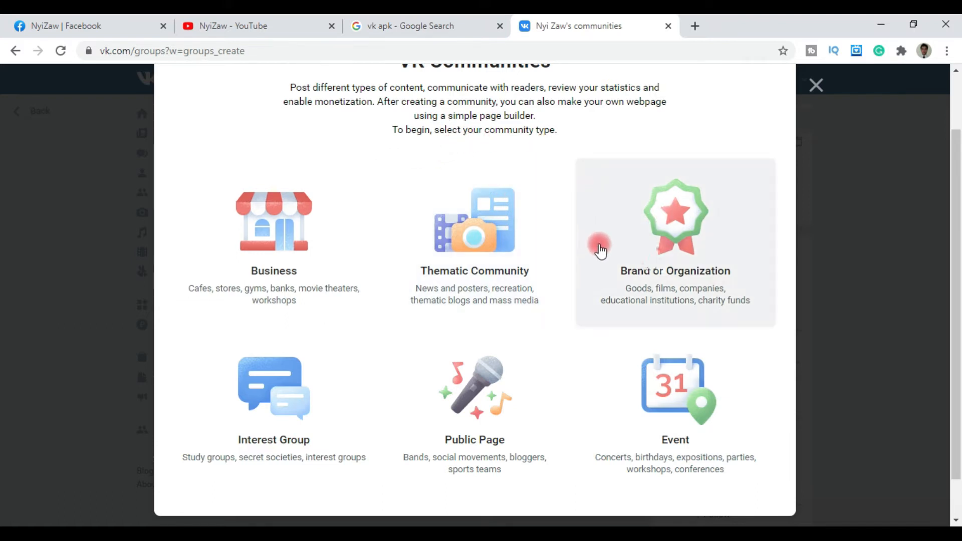
mouse_move(418, 248)
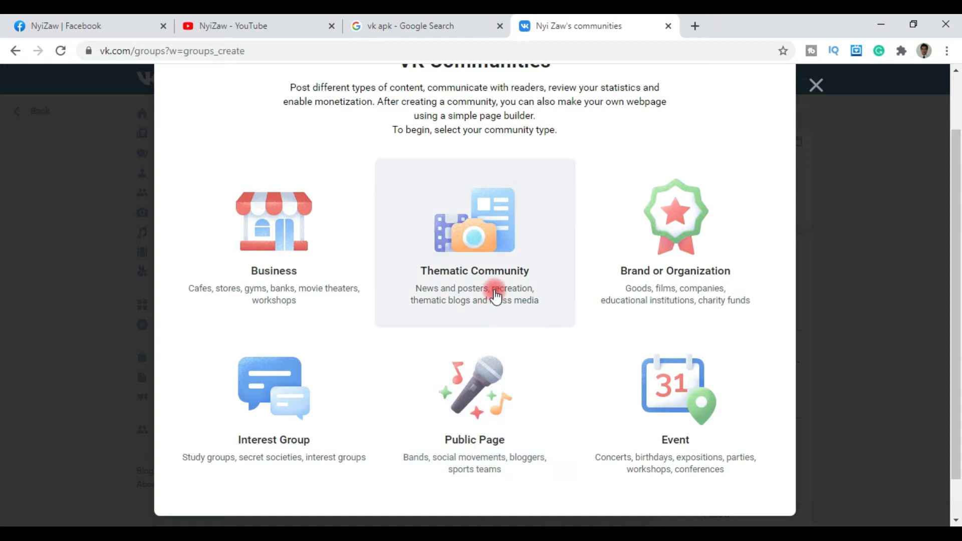
mouse_move(491, 393)
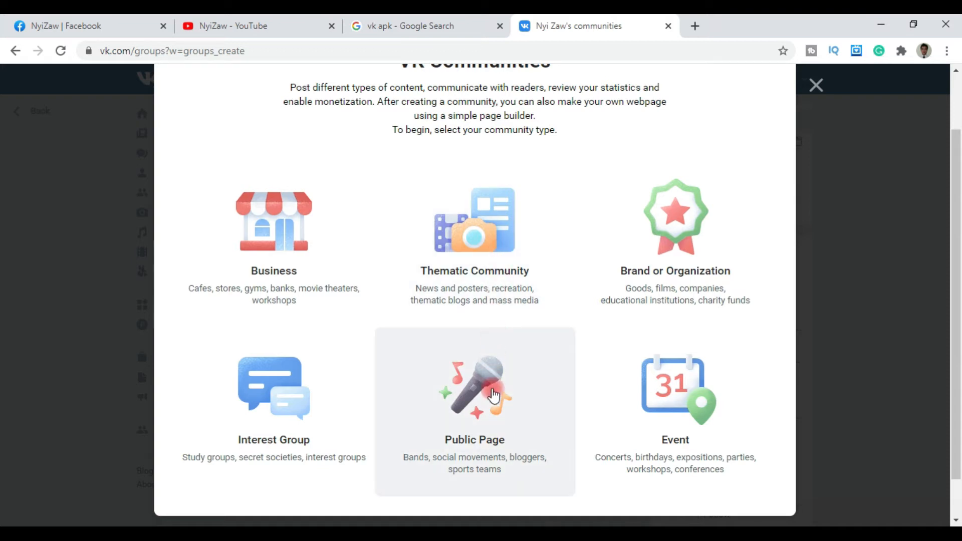
mouse_move(495, 399)
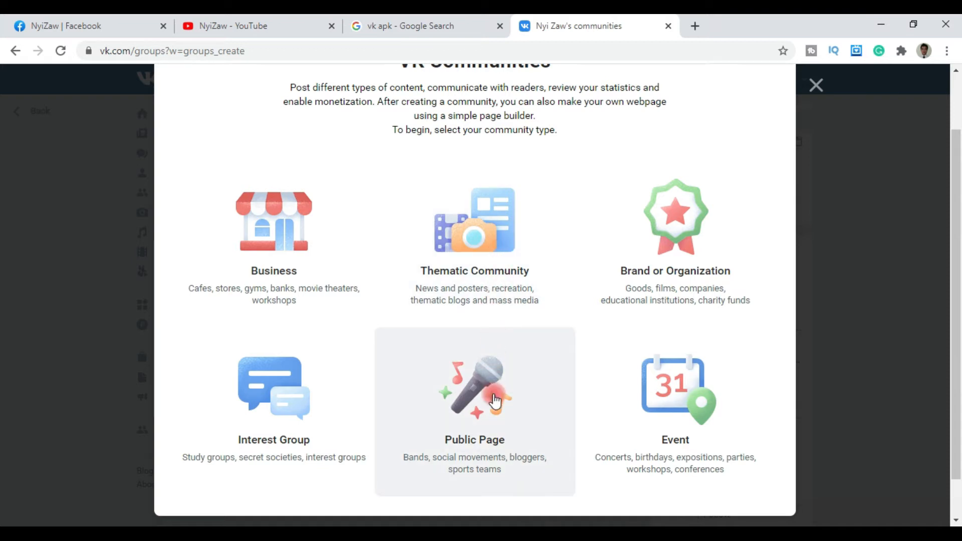
mouse_move(288, 235)
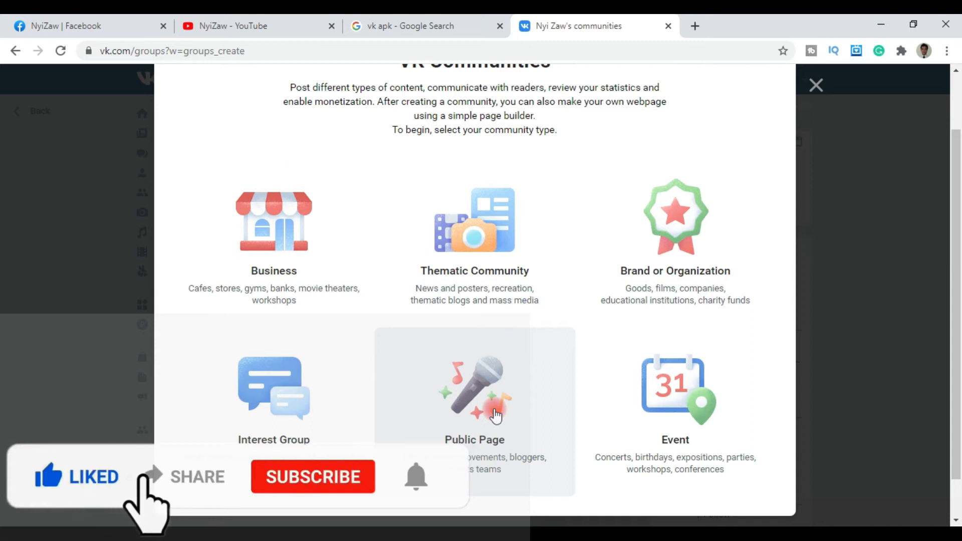
mouse_move(239, 503)
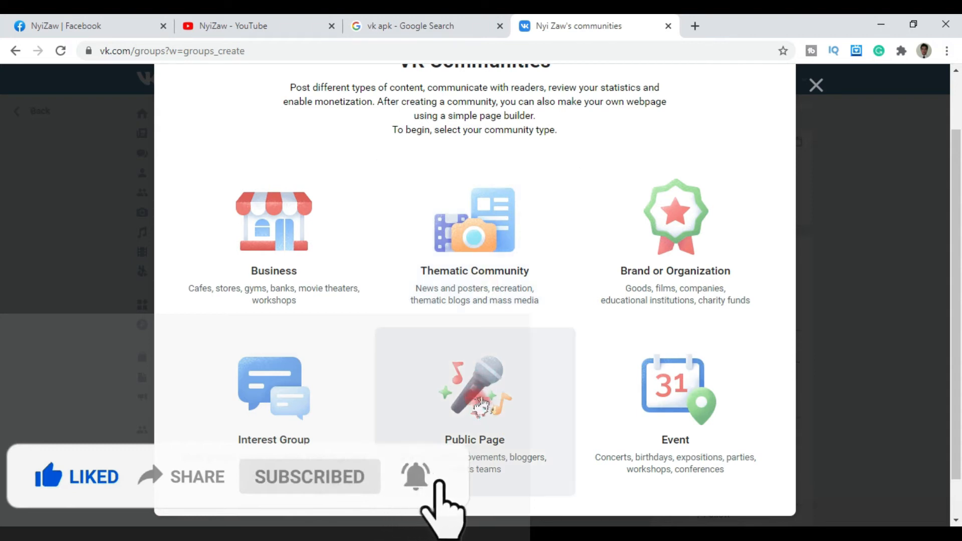
mouse_move(454, 254)
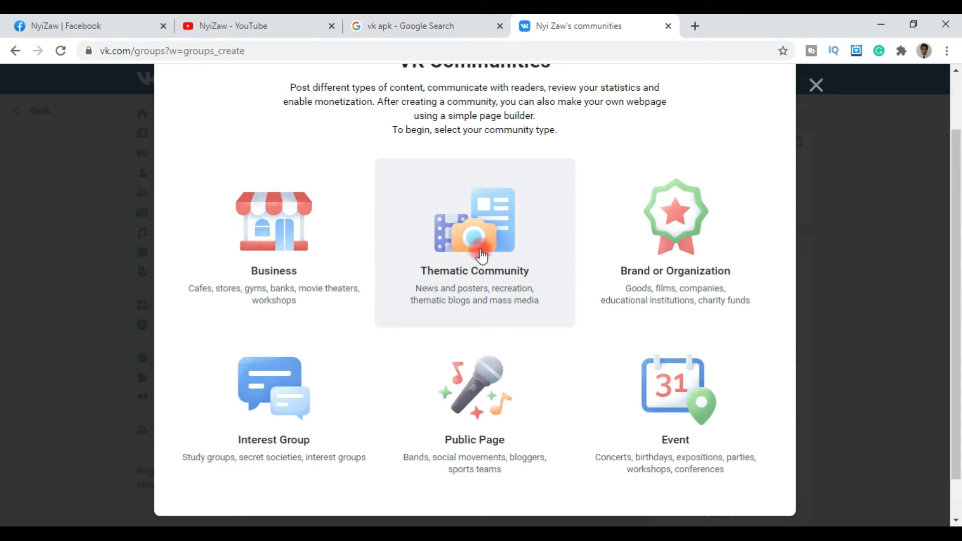
mouse_move(464, 410)
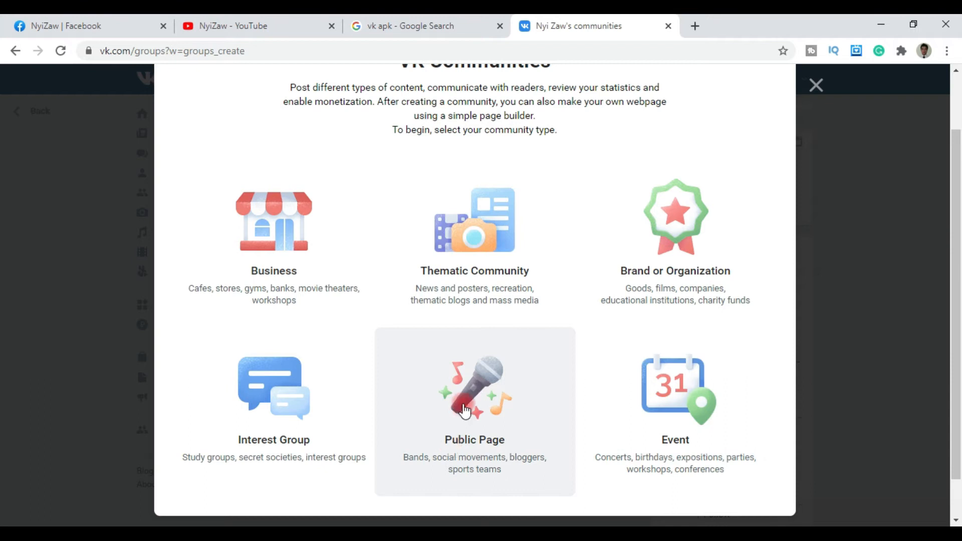
mouse_move(488, 404)
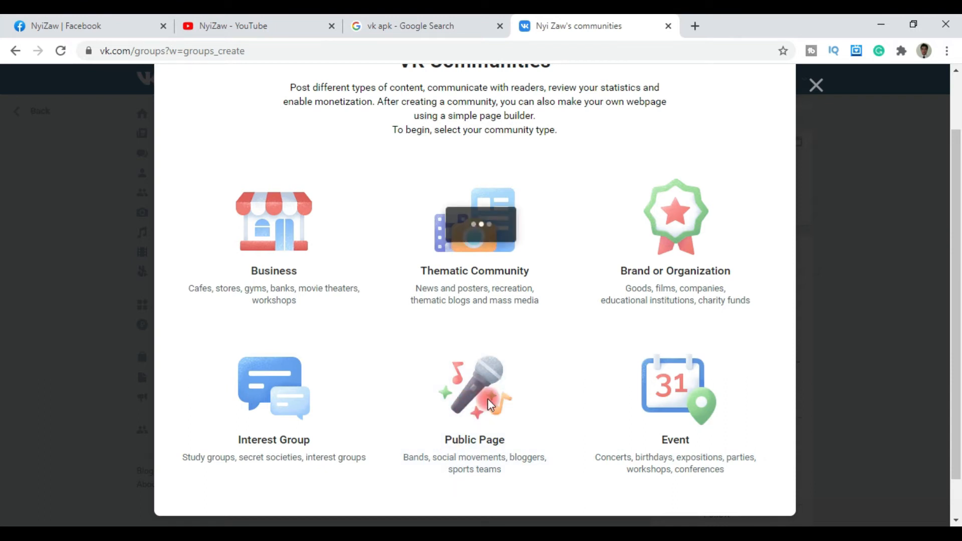
Choose the Public Page tile as the community type.
click(474, 387)
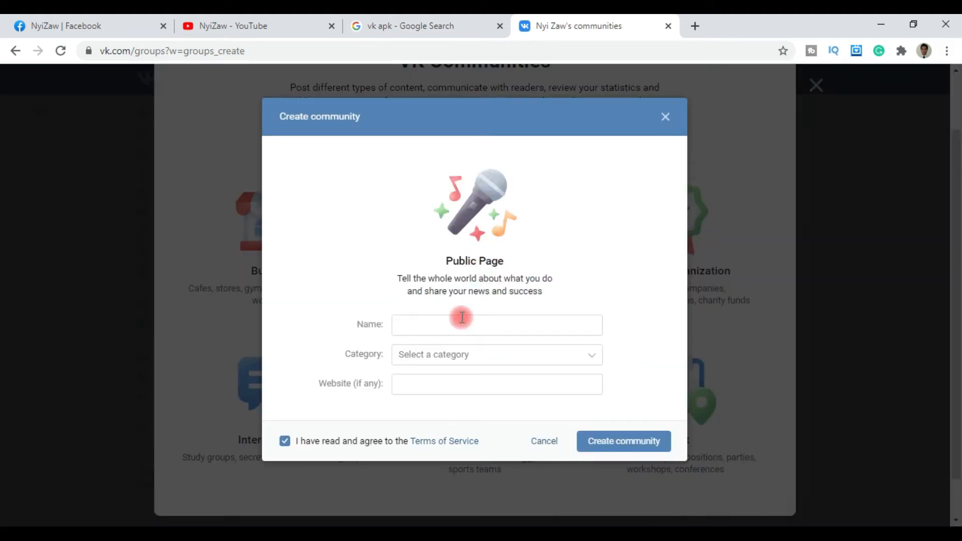
click(496, 354)
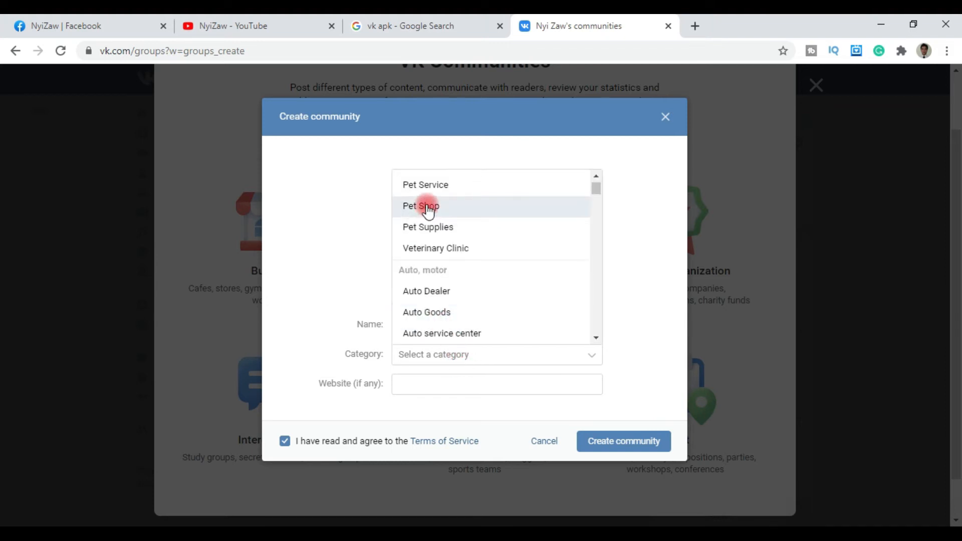
mouse_move(451, 290)
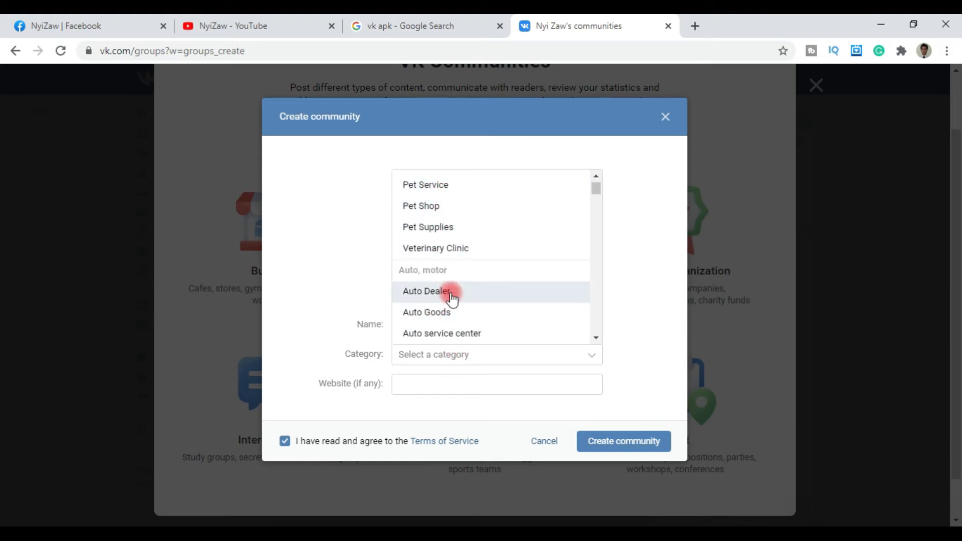
scroll(up, 3)
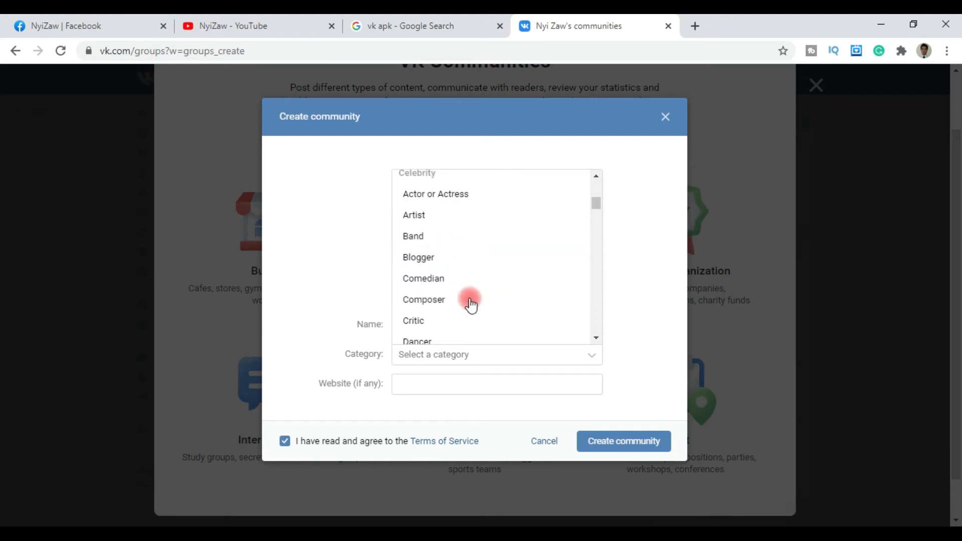
mouse_move(427, 246)
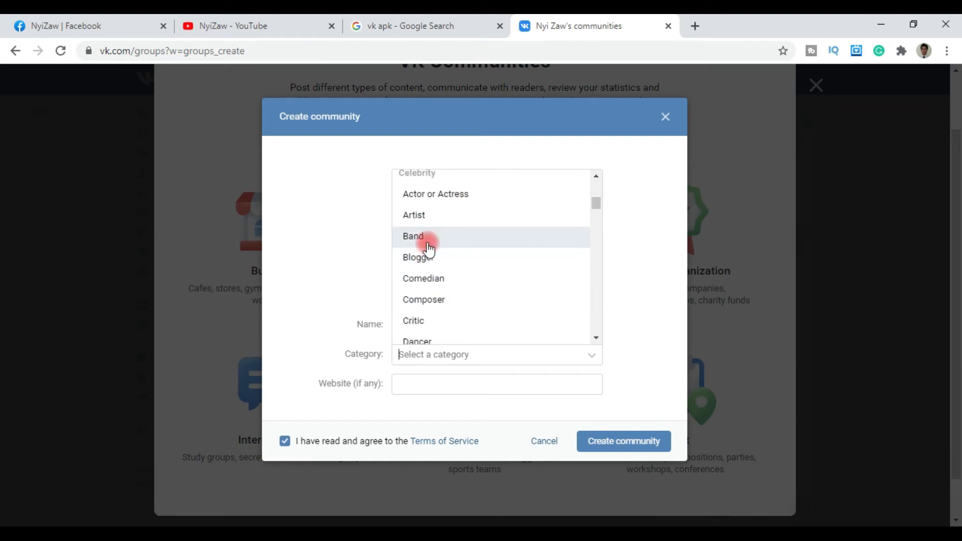
mouse_move(457, 285)
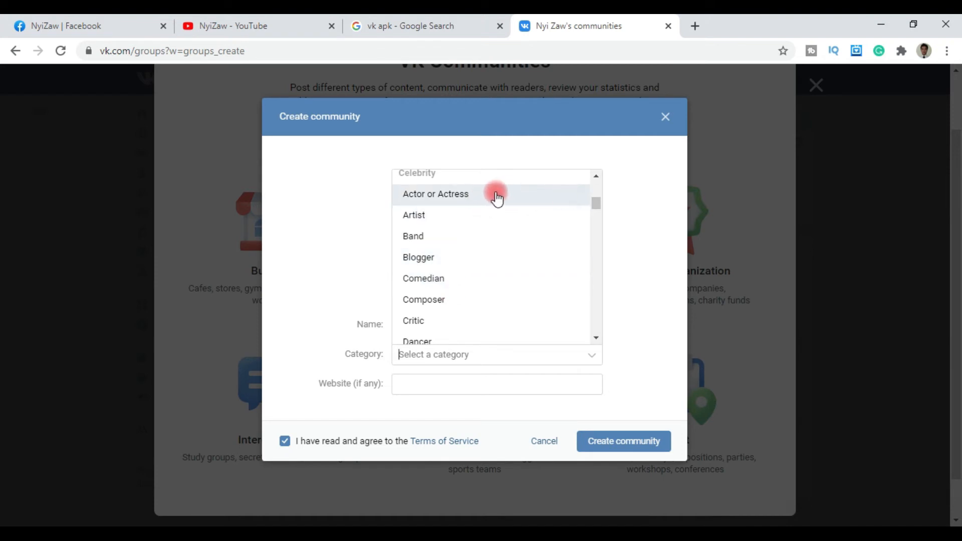
mouse_move(595, 202)
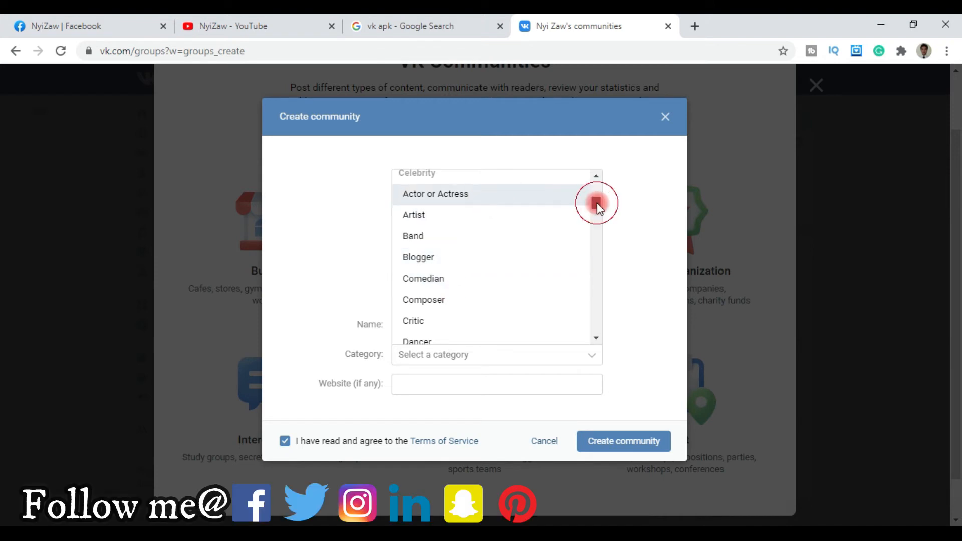
scroll(down, 3)
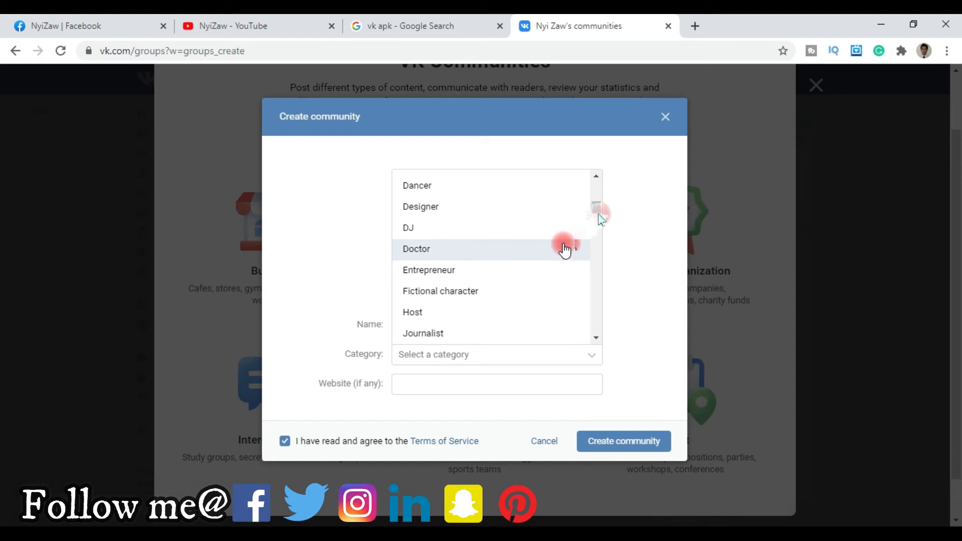
scroll(down, 3)
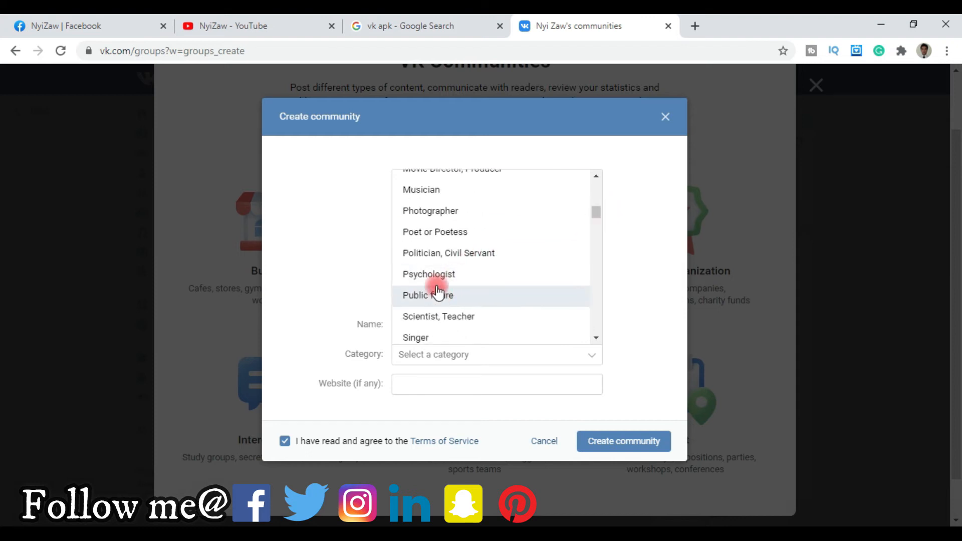
mouse_move(454, 319)
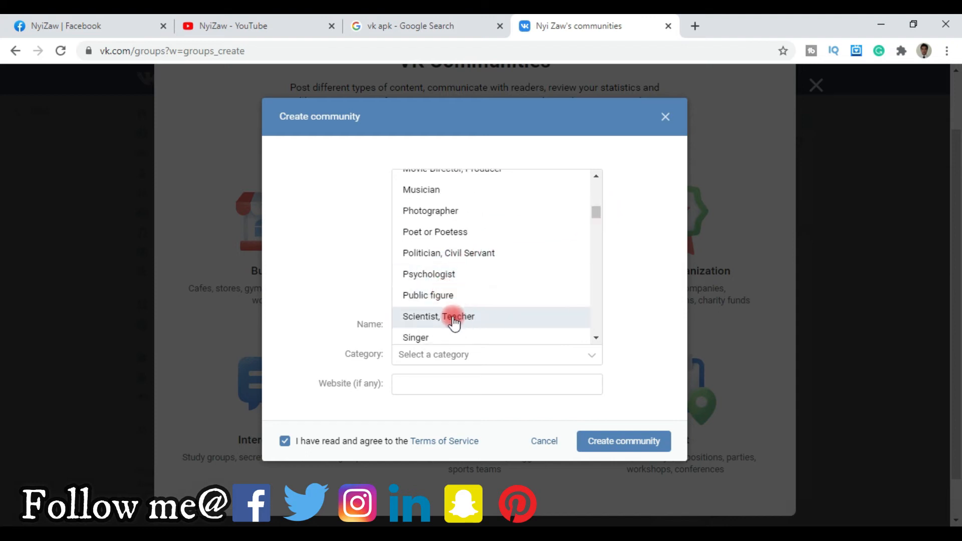
mouse_move(430, 210)
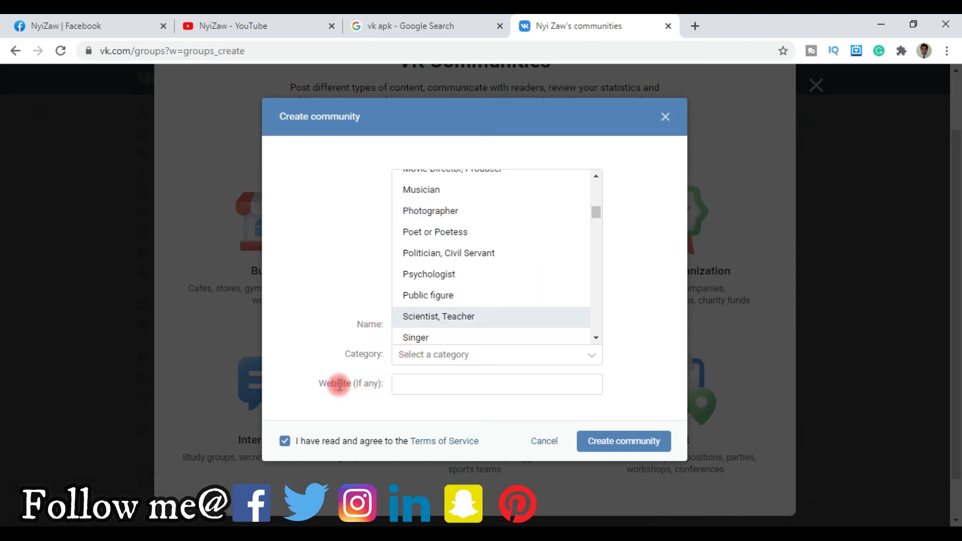
mouse_move(407, 386)
text(izawcreation.blogspot.com)
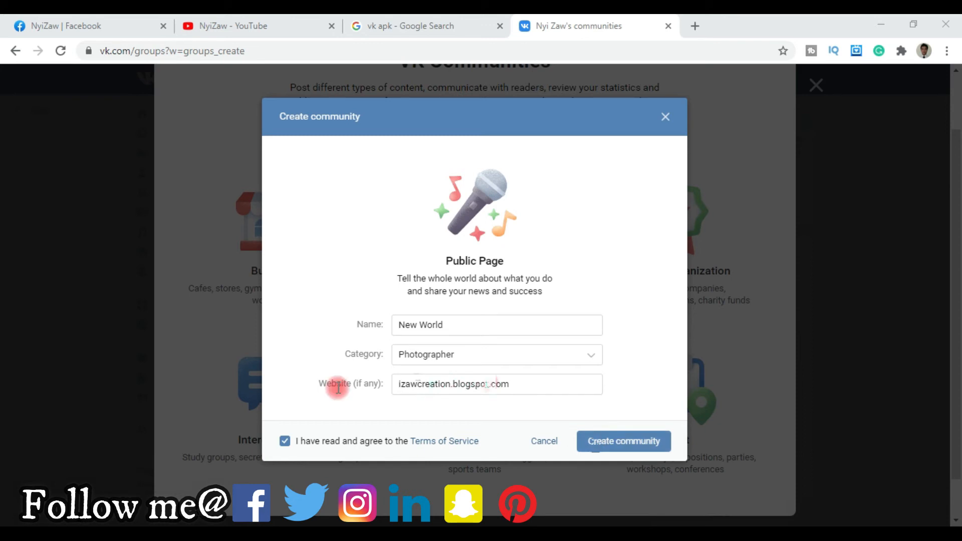
Submit the New World public page (Photographer, izawcreation.blogspot.com) with Create community.
click(622, 441)
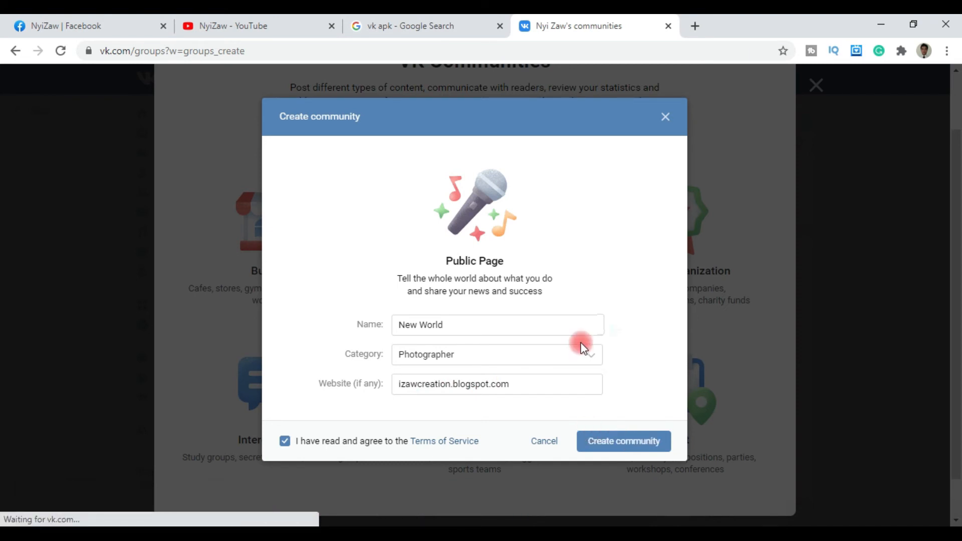
click(623, 440)
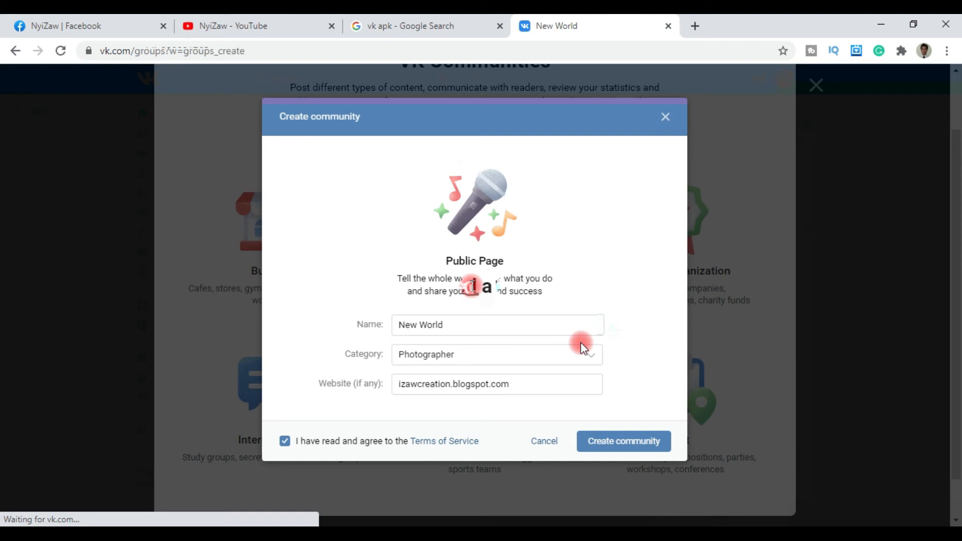
Finish creating New World and choose Show tips in the confirmation popup.
click(622, 441)
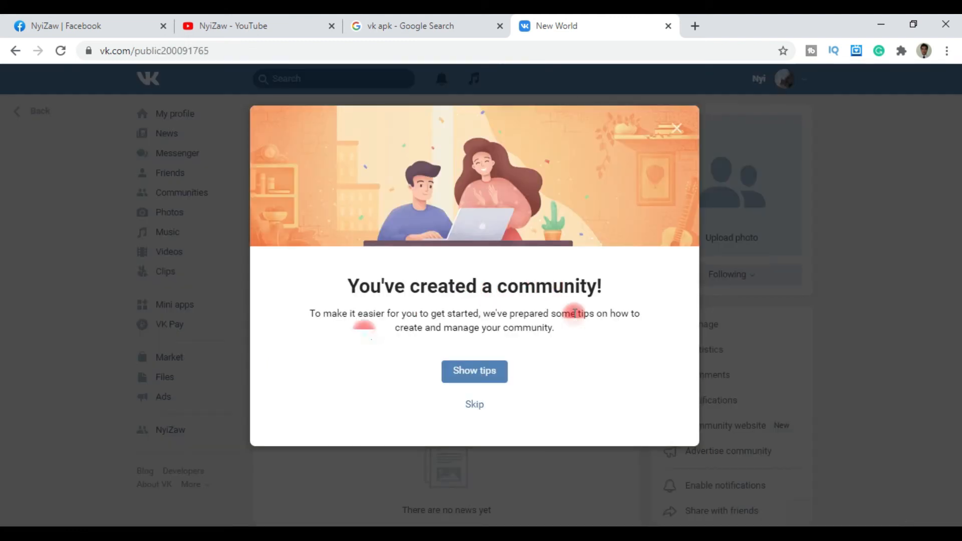
mouse_move(561, 328)
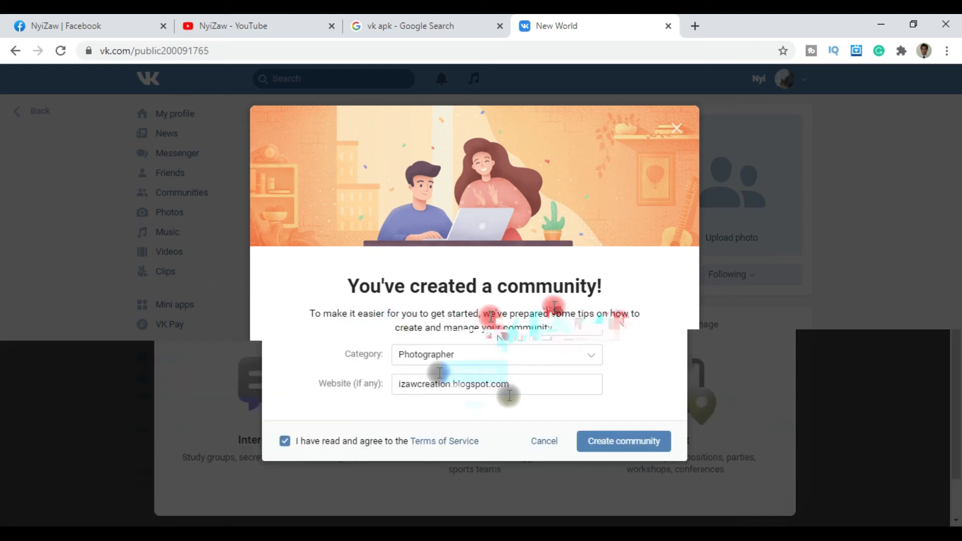
click(623, 440)
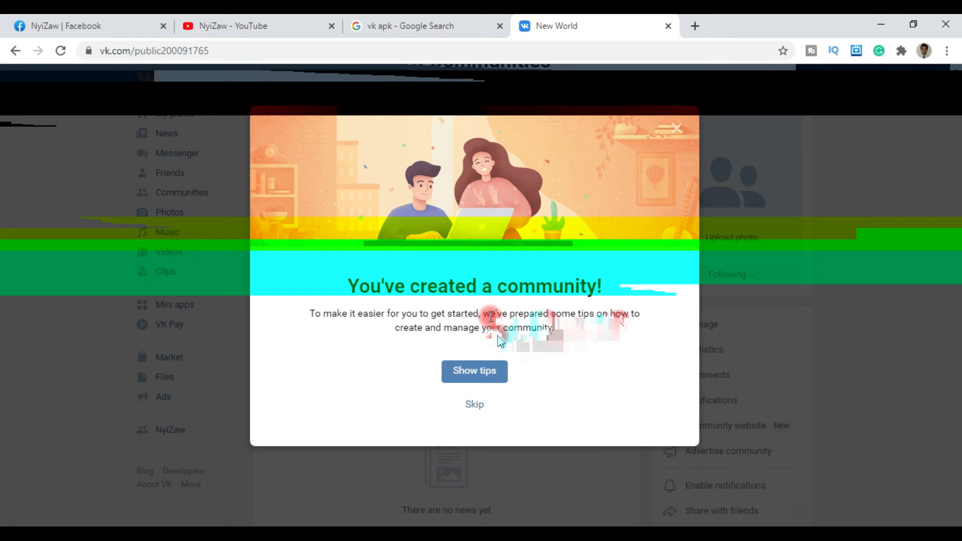
click(473, 371)
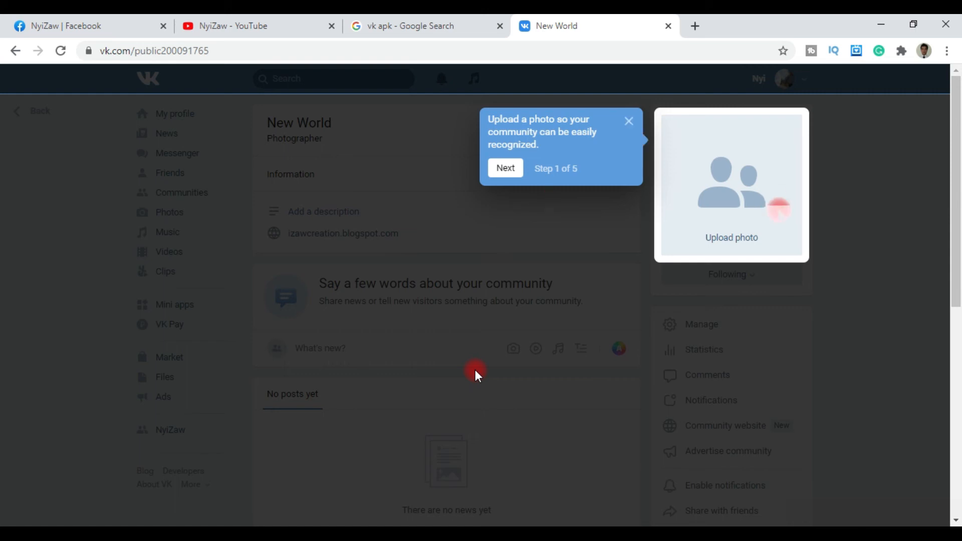
Advance the tips tour twice to Step 3 of 5 on making posts.
click(504, 167)
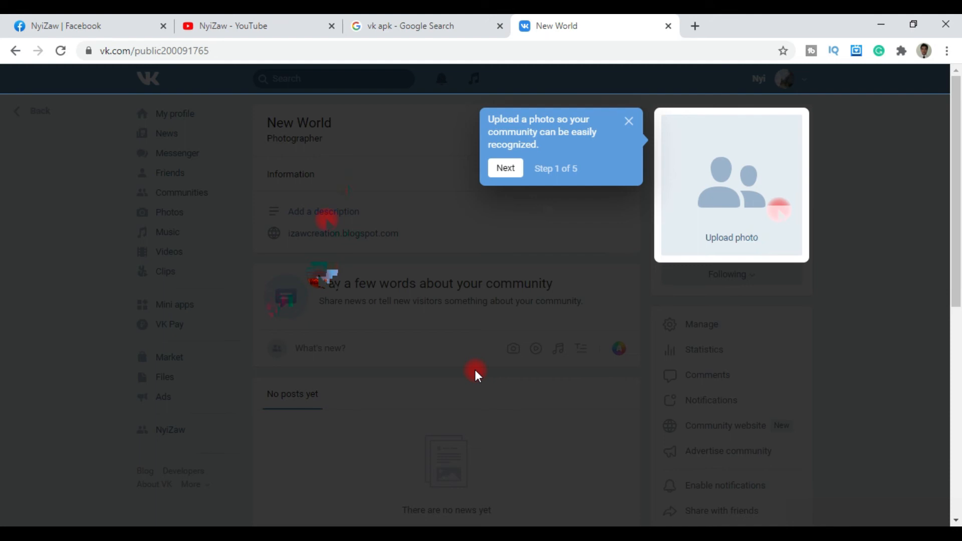
click(504, 167)
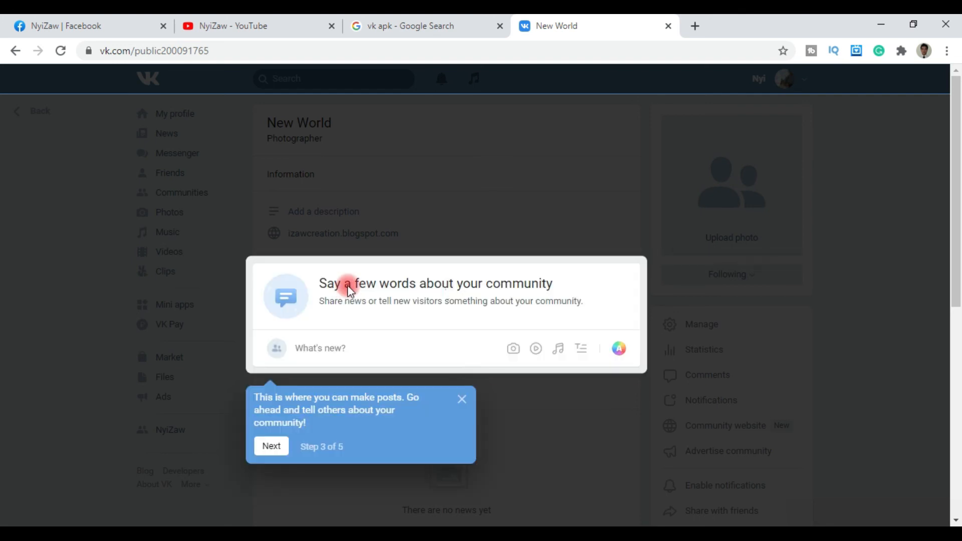
Advance the tour to Step 4 of 5 on managing the community.
click(270, 446)
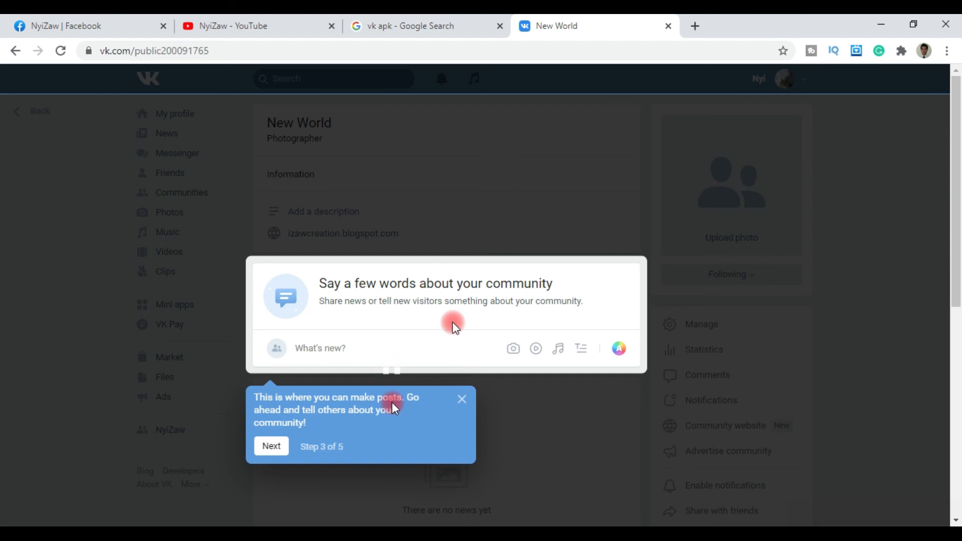
click(271, 445)
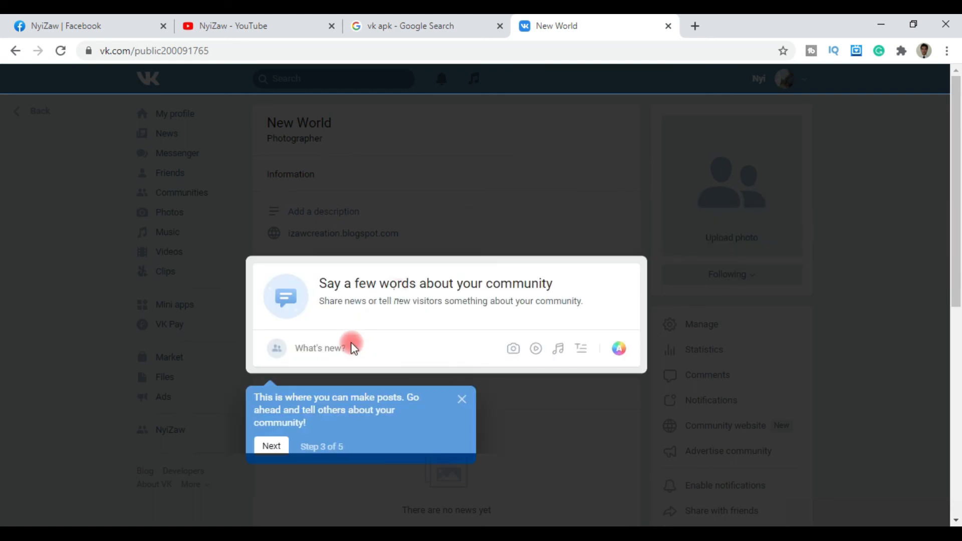
mouse_move(310, 443)
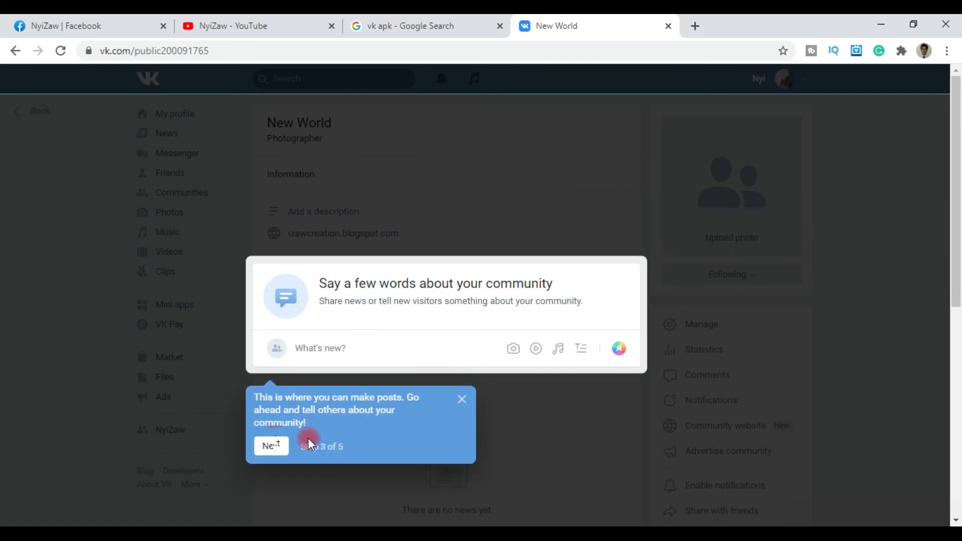
click(271, 445)
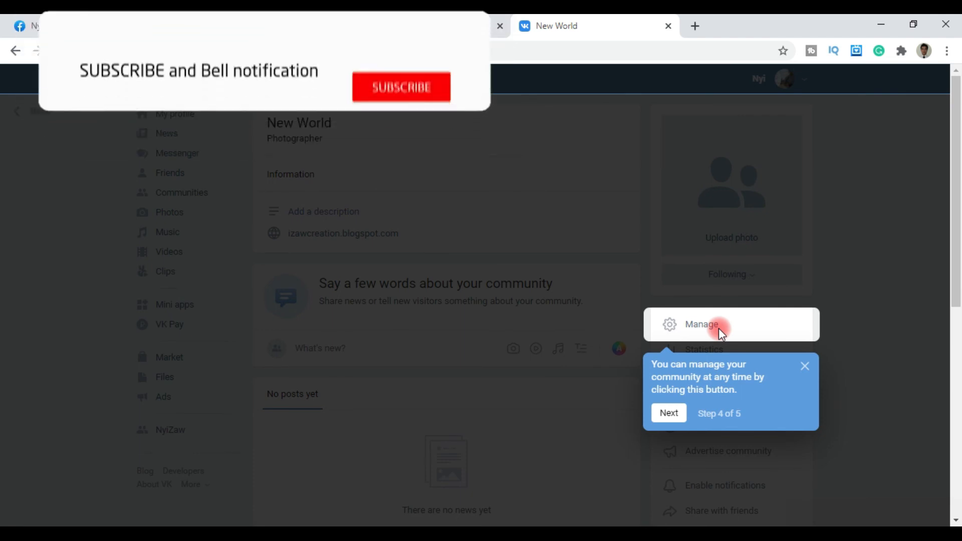
Advance to the final sharing tip and mark the tour Done.
click(400, 87)
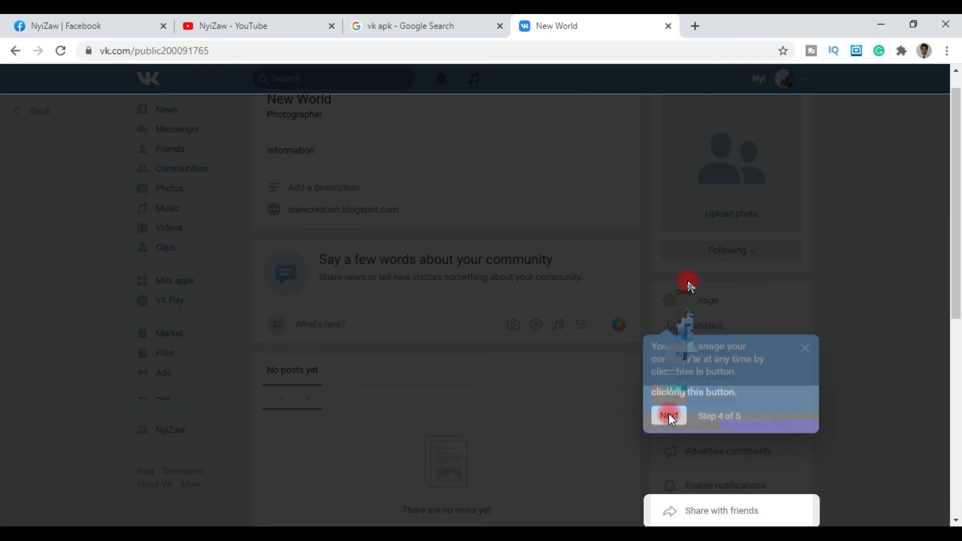
click(668, 416)
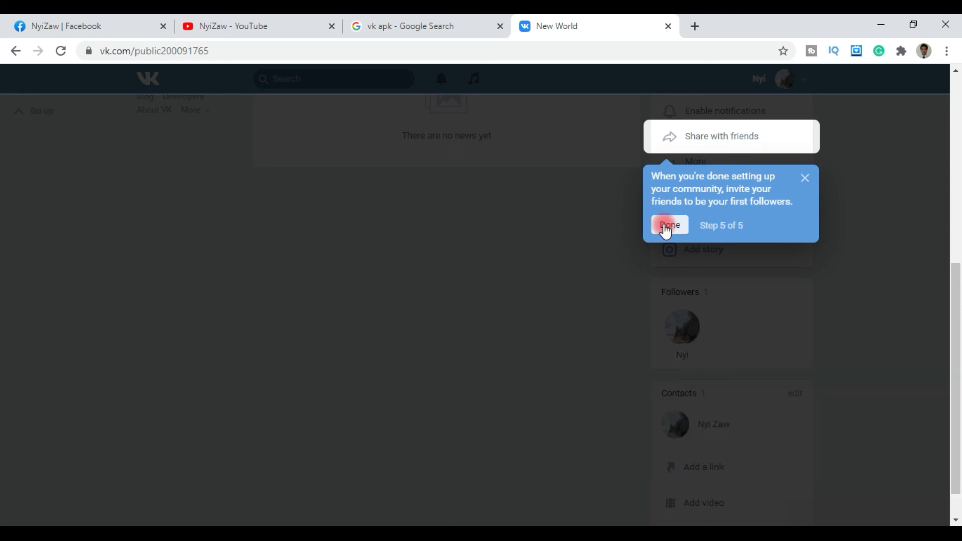
click(669, 225)
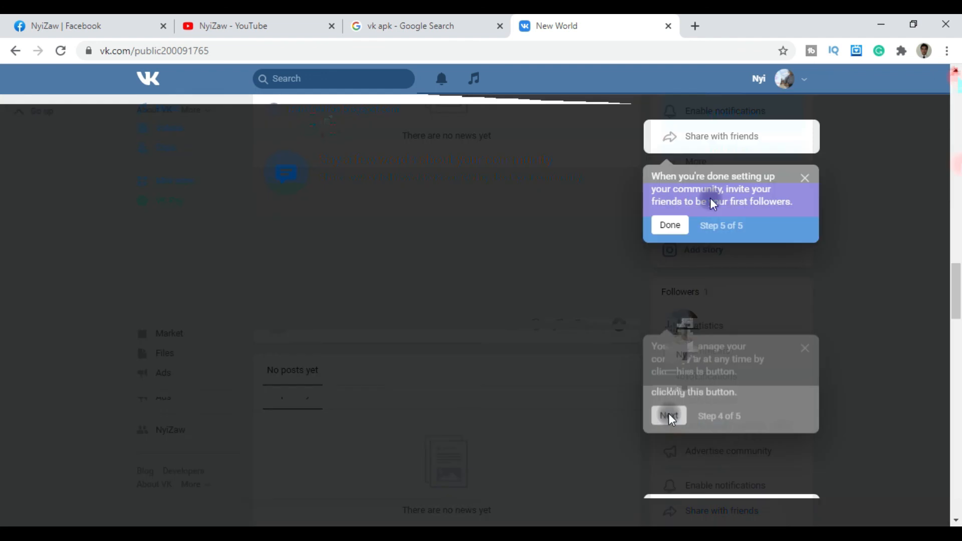
click(670, 225)
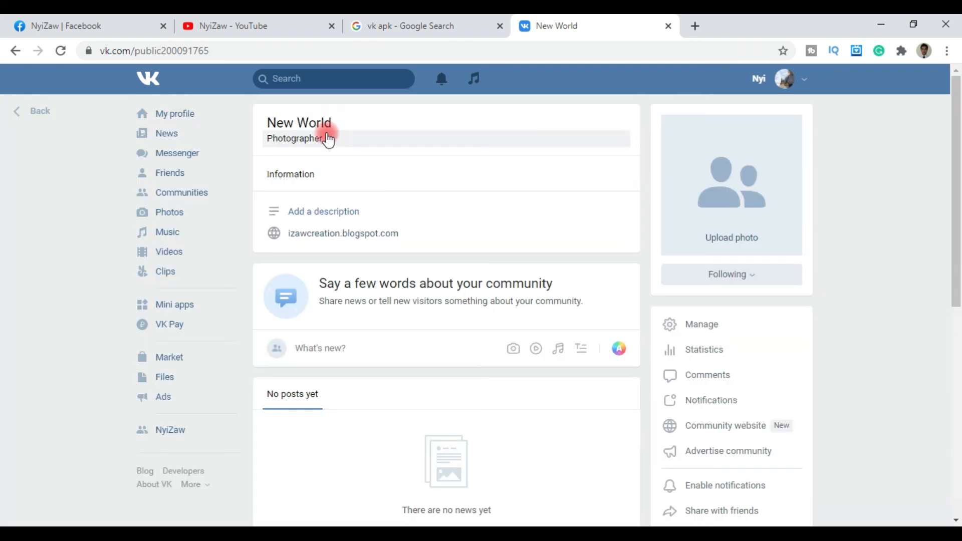
mouse_move(822, 421)
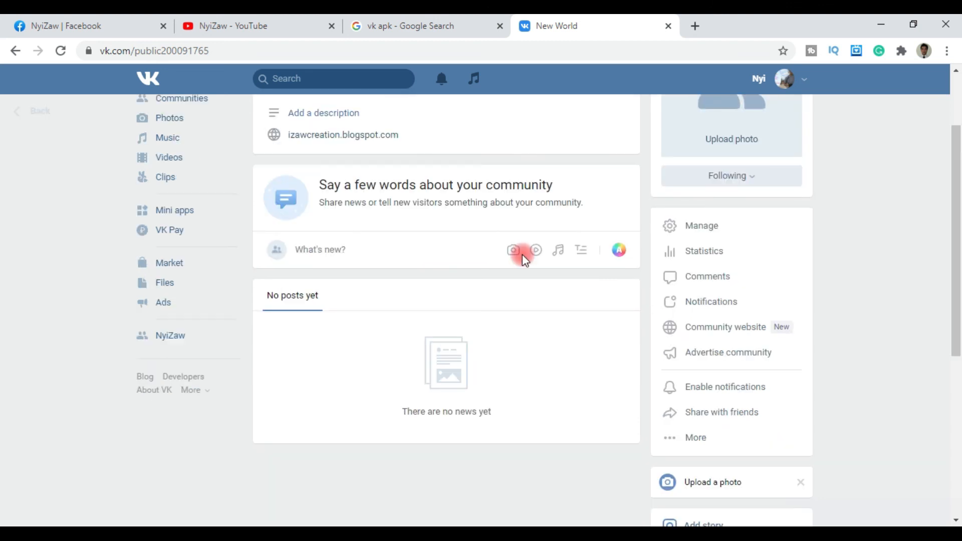
mouse_move(427, 264)
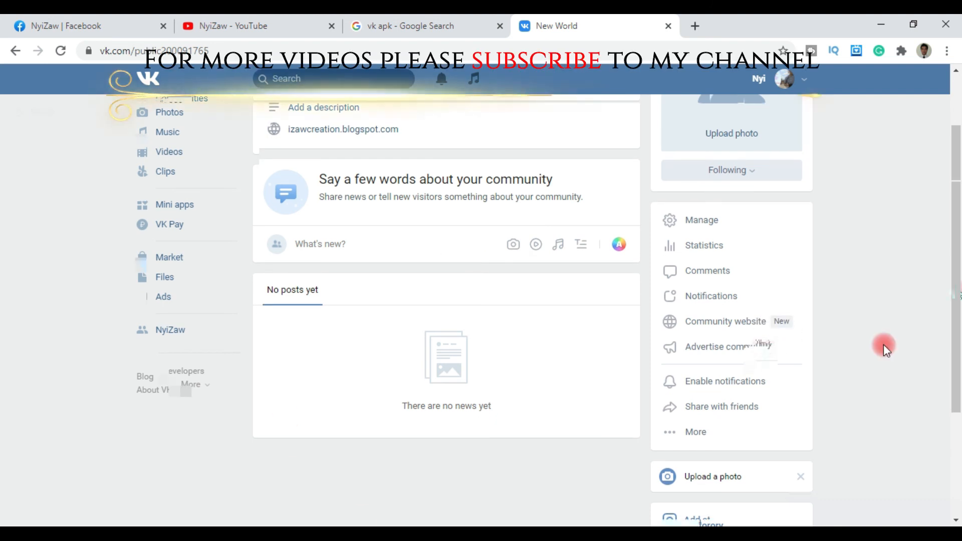
scroll(up, 3)
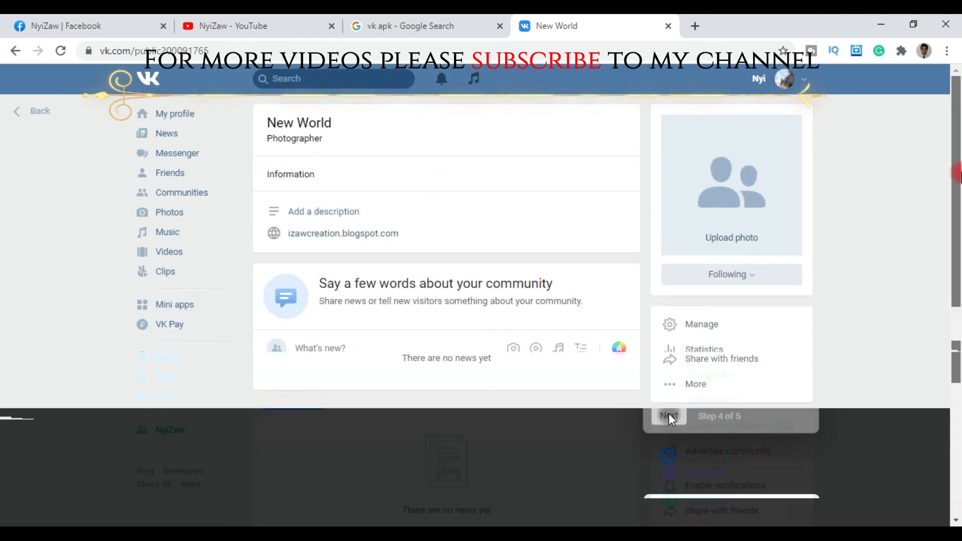
click(668, 416)
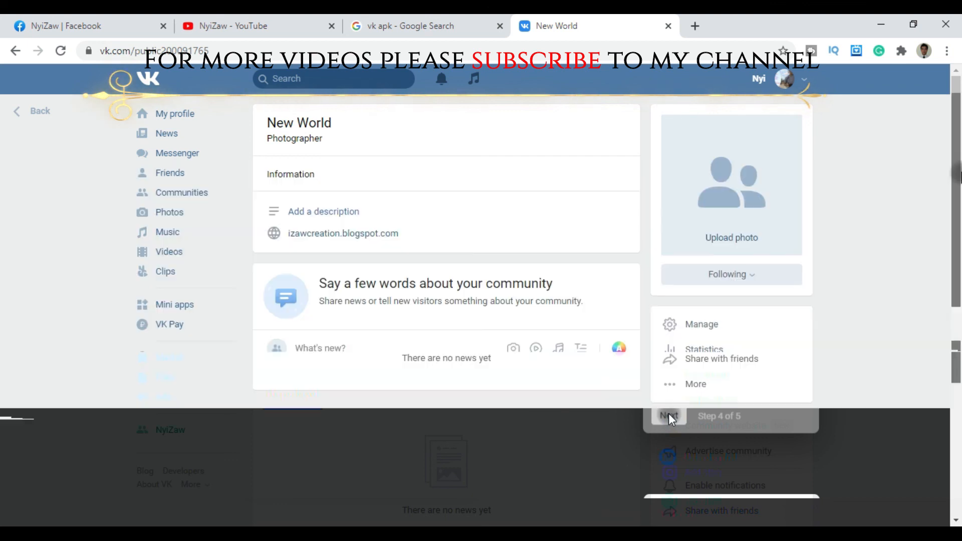
click(668, 416)
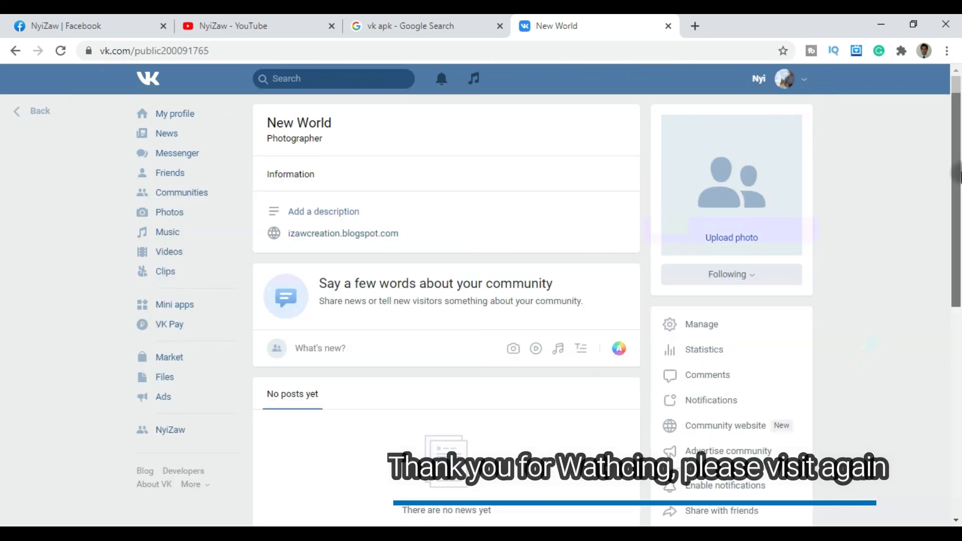